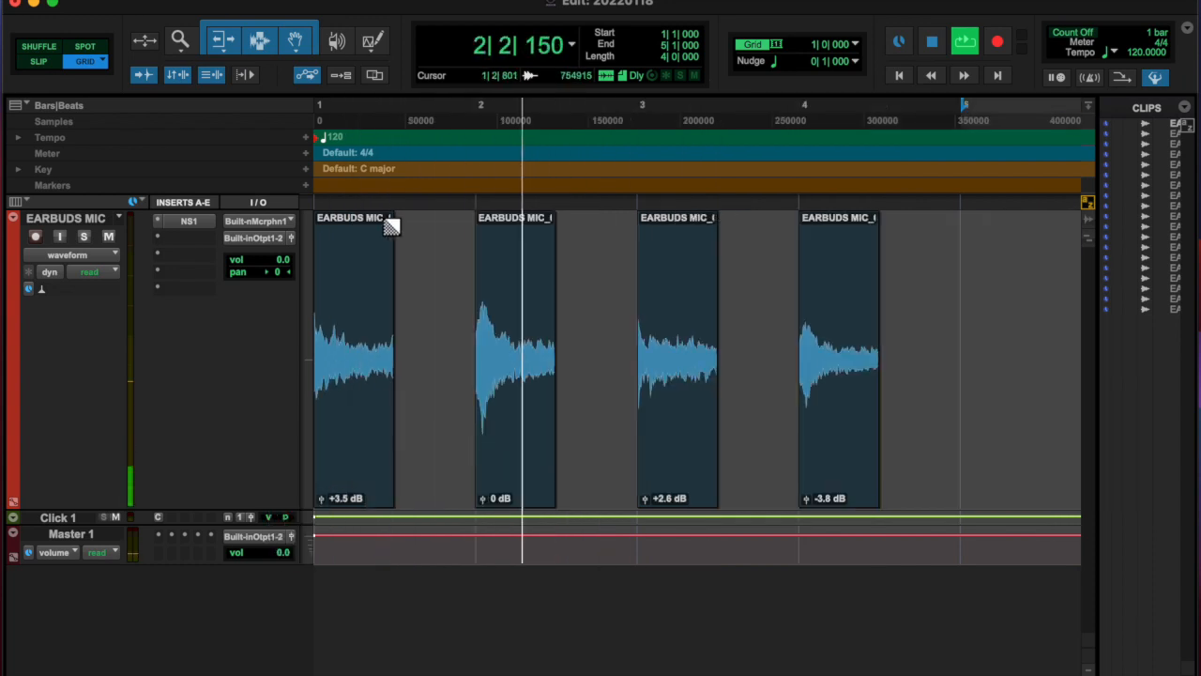
Select the four EARBUDS MIC hits so each gets a fade-out to silence.
click(842, 357)
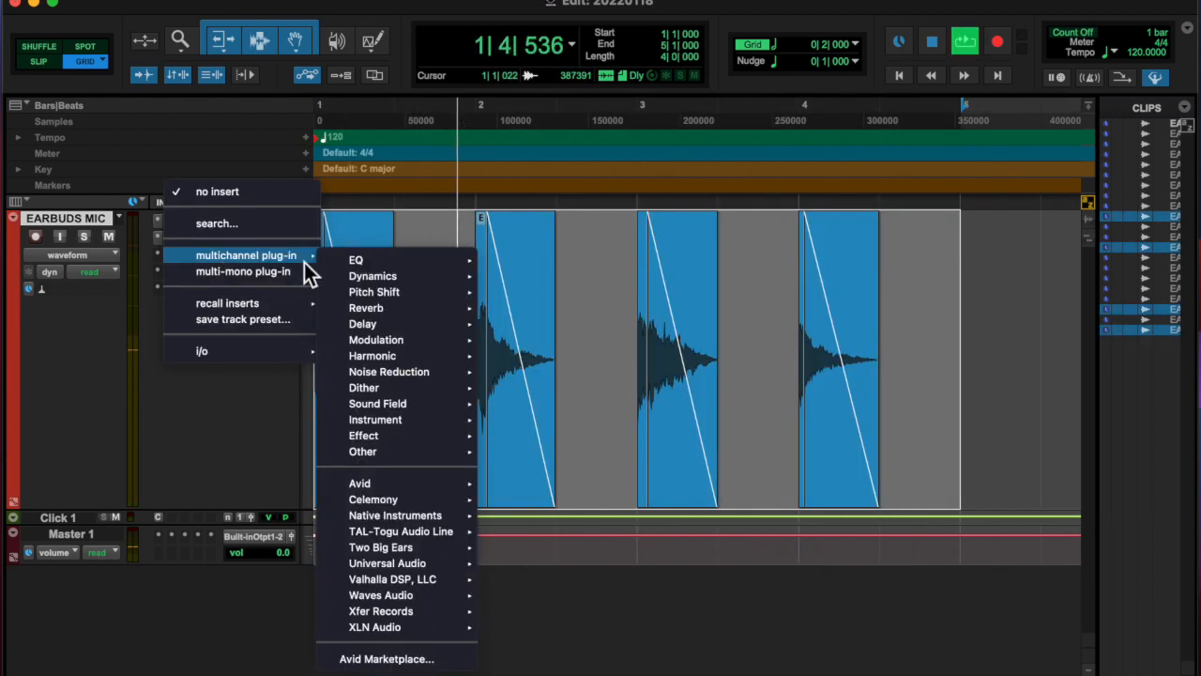
Add Pitch II to the track and shift the chosen hit down one semitone.
click(374, 292)
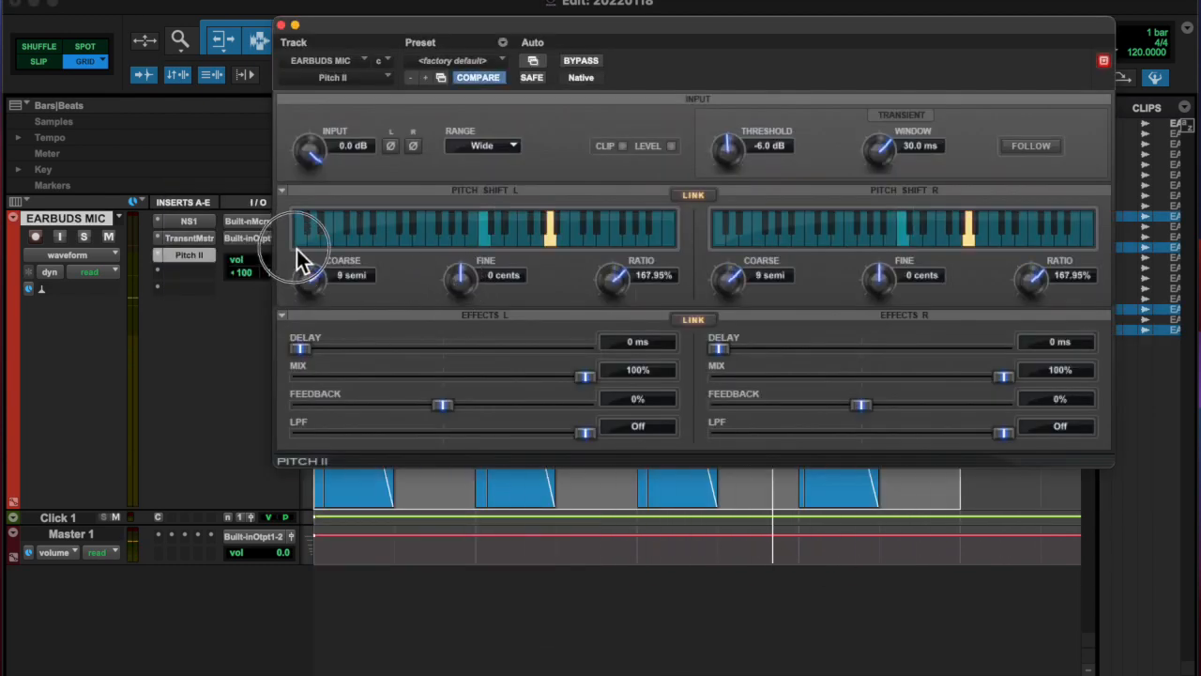
click(281, 26)
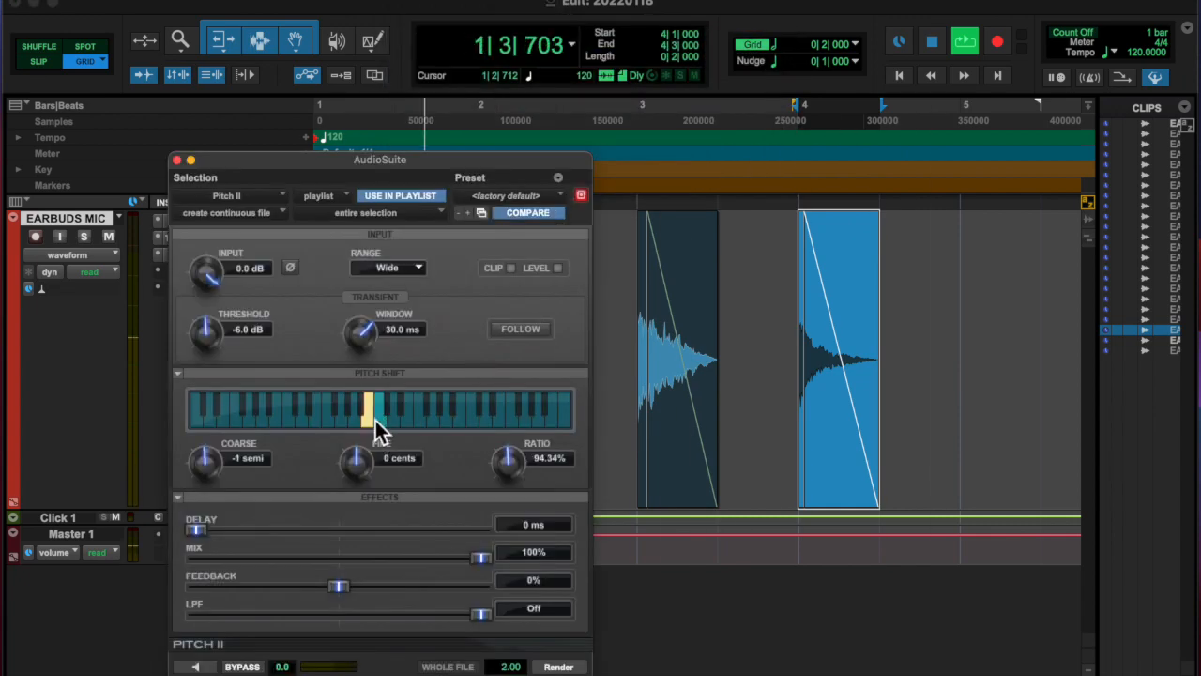
click(175, 160)
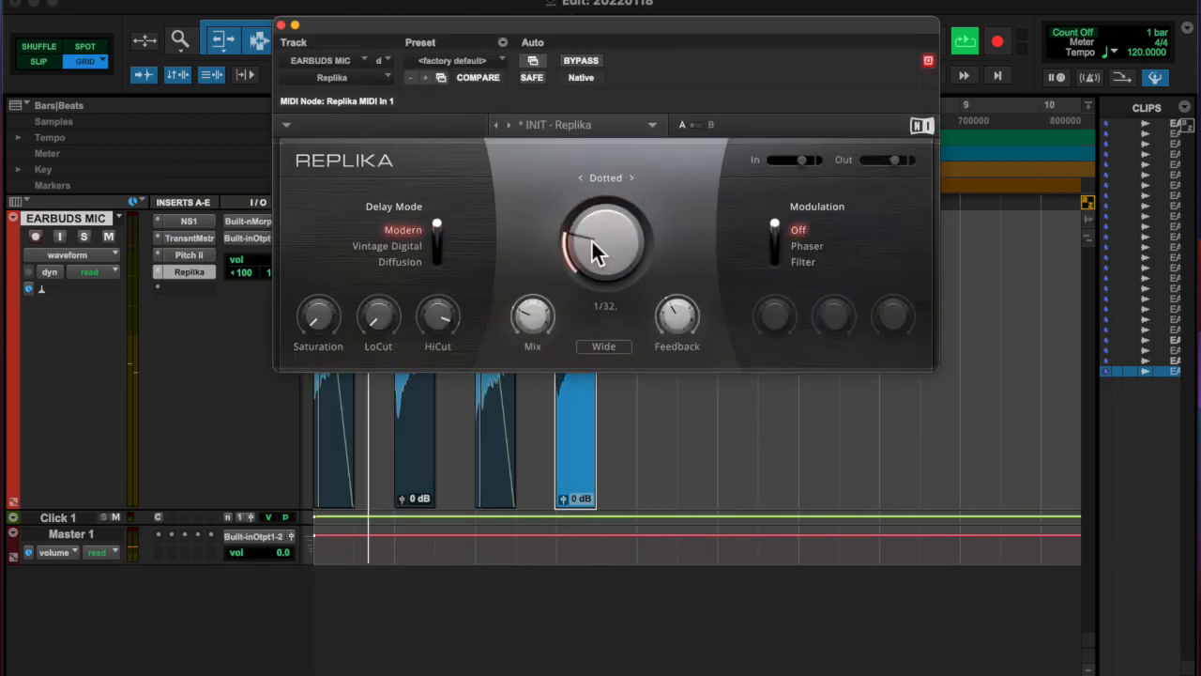
Set Replika's echo timing to a dotted 1/32 and play the looped beat.
drag(596, 249, 587, 193)
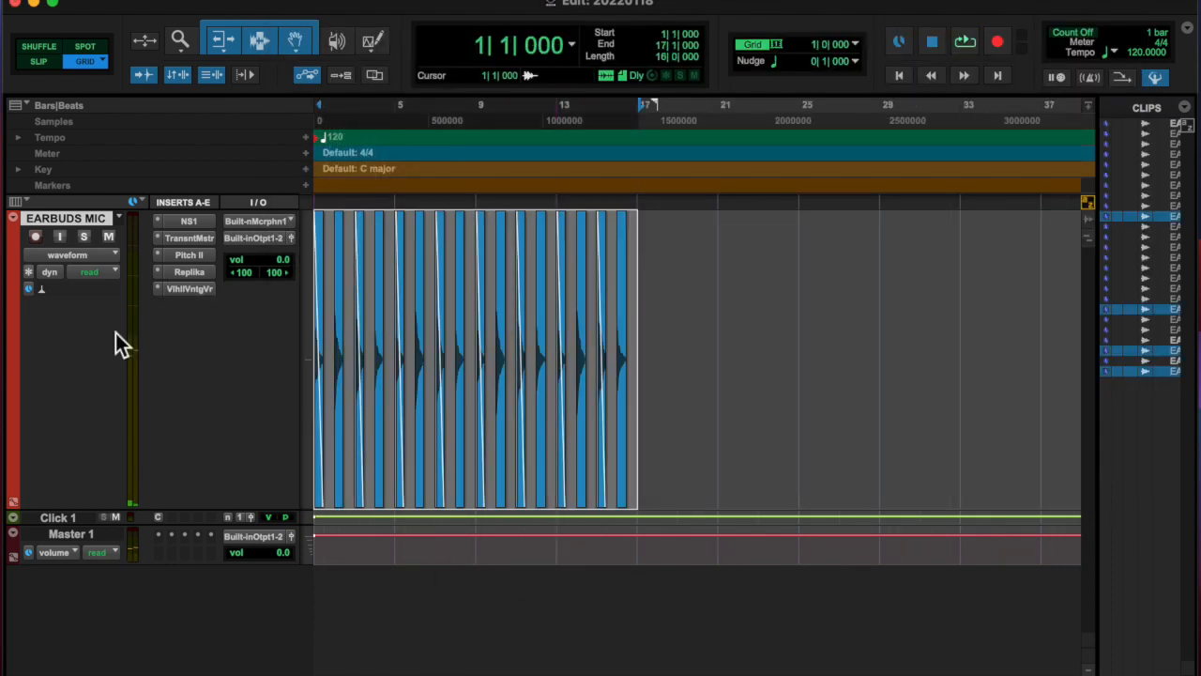
click(932, 40)
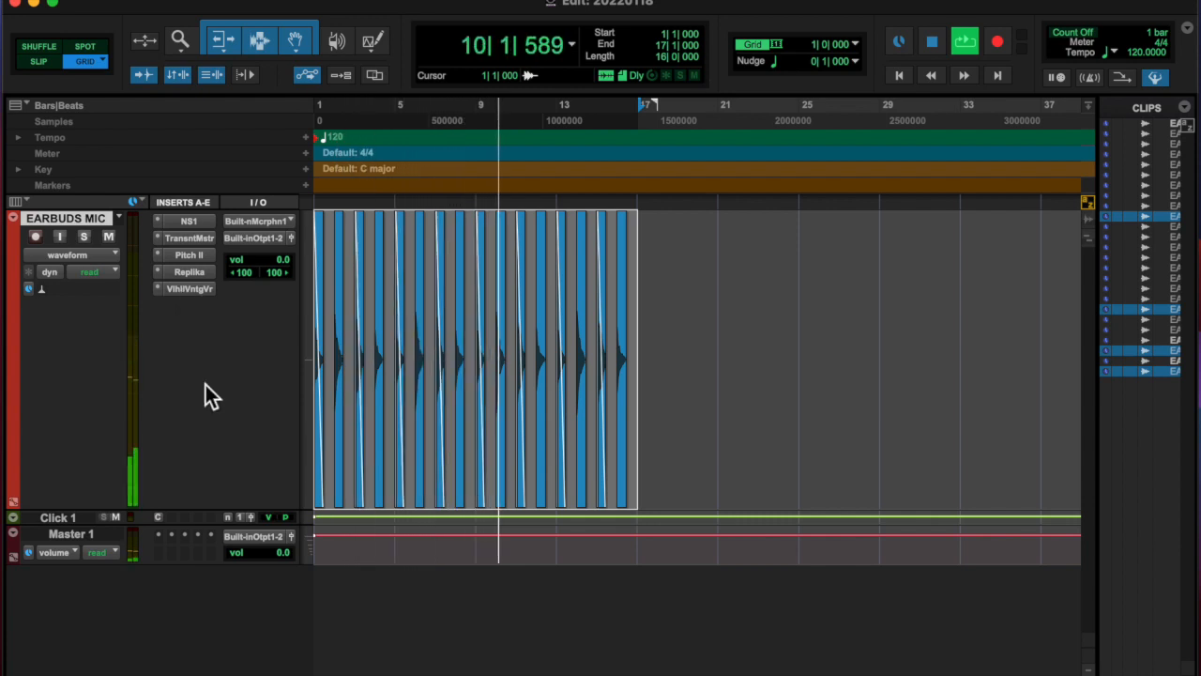